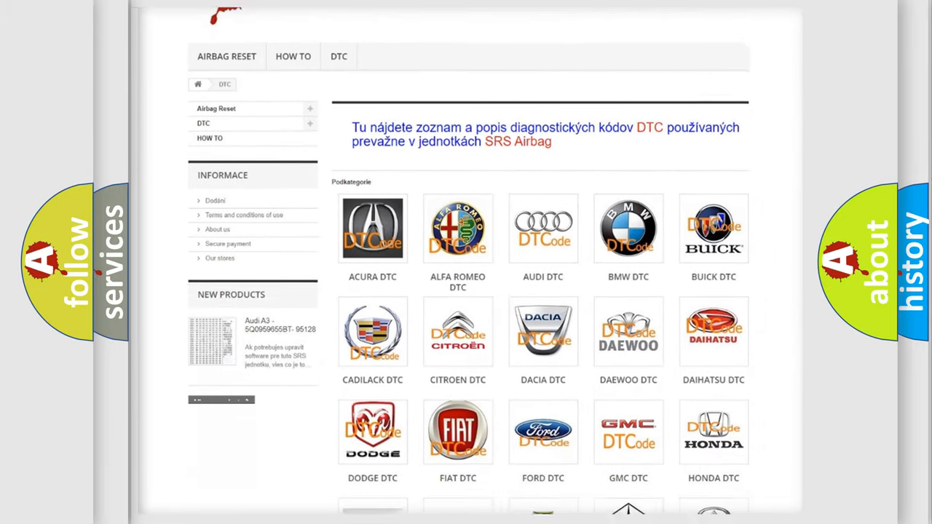
pyautogui.scroll(-3)
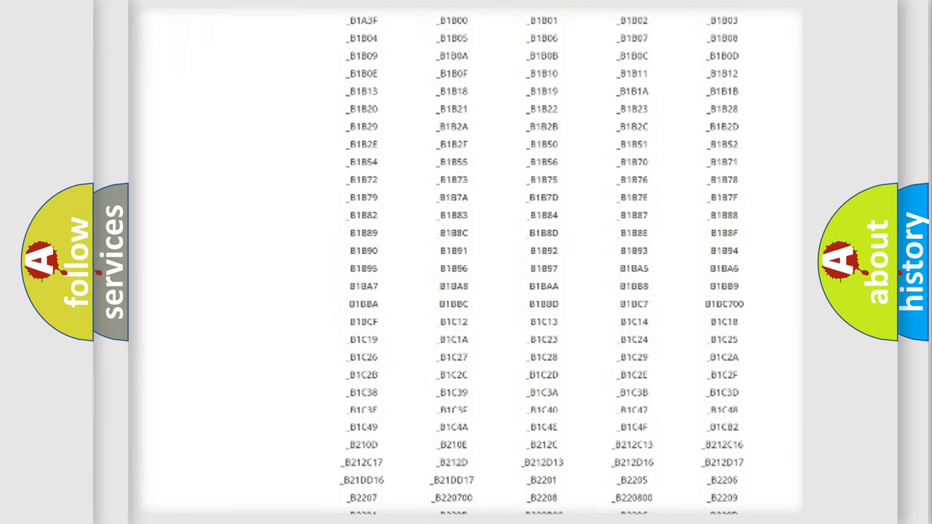
pyautogui.scroll(-3)
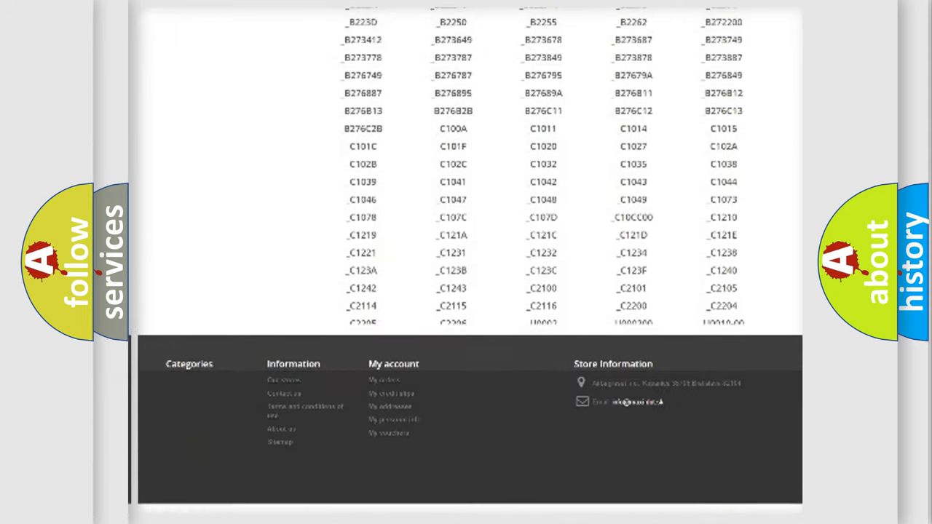
pyautogui.scroll(3)
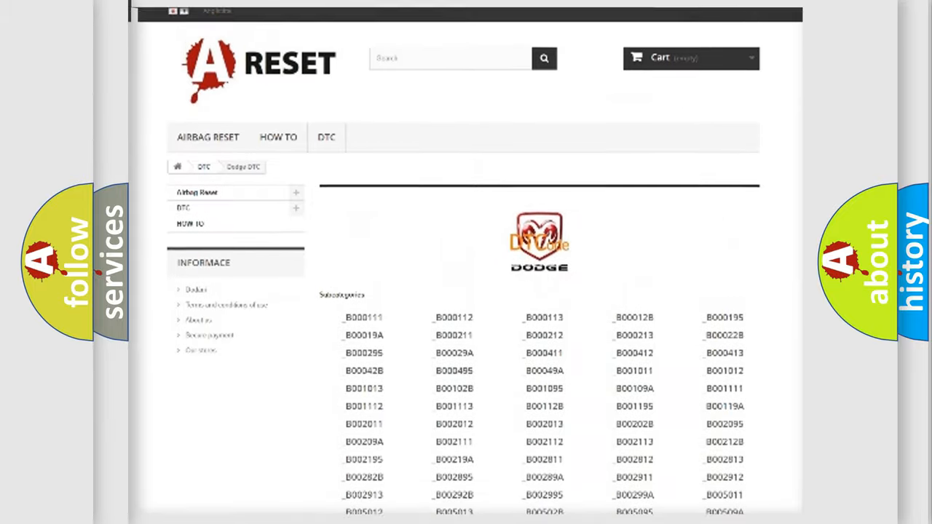